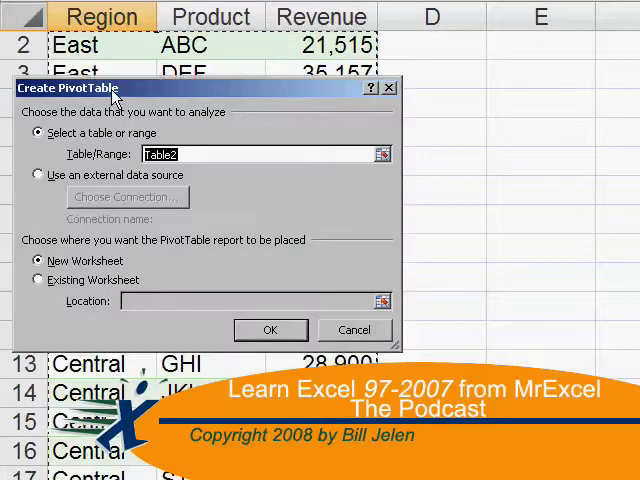
Review the Blueberry custom list in Tools > Options > Custom Lists and close without changes
click(270, 330)
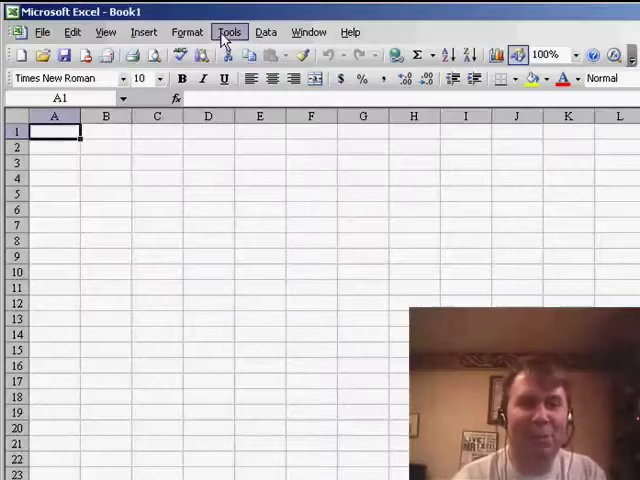
click(228, 32)
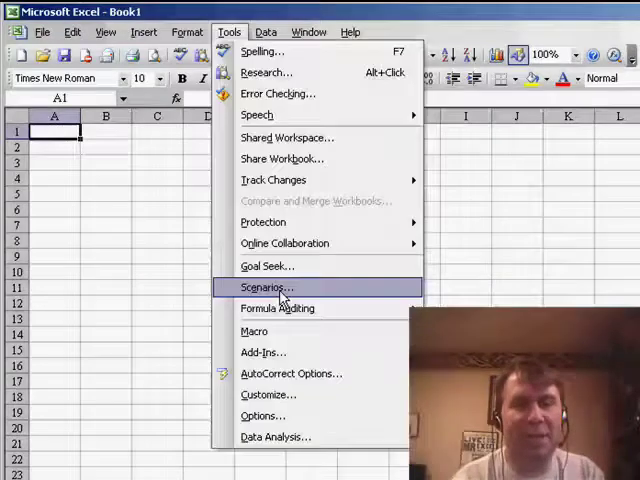
click(264, 416)
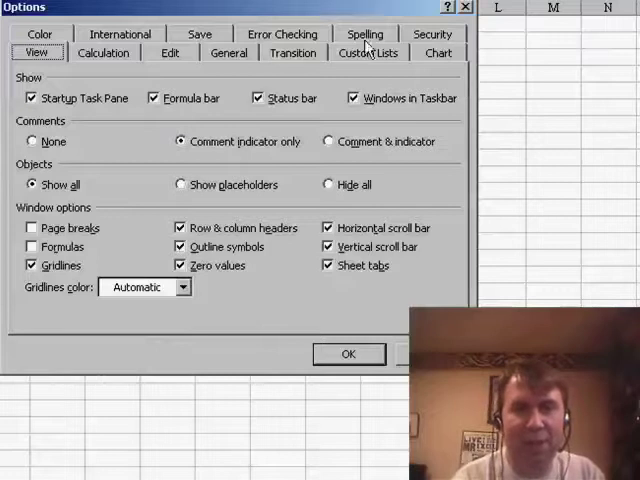
click(368, 52)
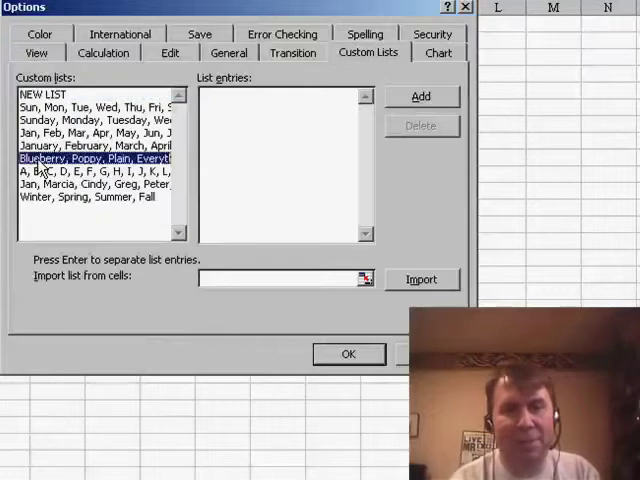
click(96, 158)
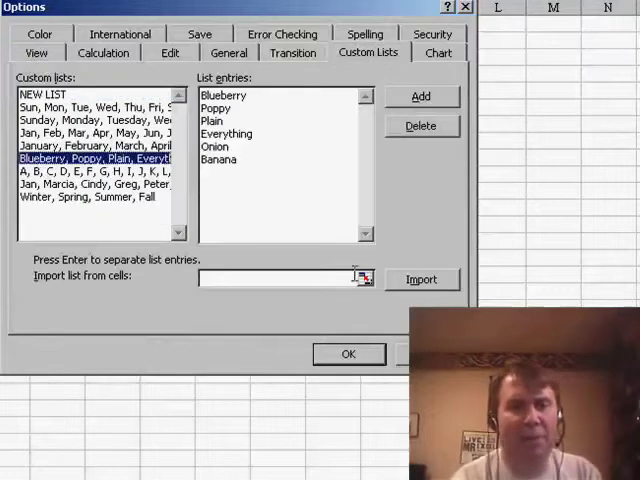
click(348, 354)
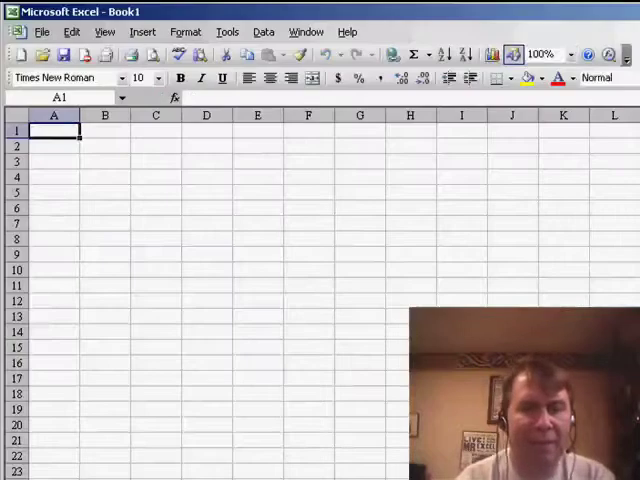
Enter Poppy in A1 to fill the flavor series, then quit Excel discarding Book1
text(Poppy)
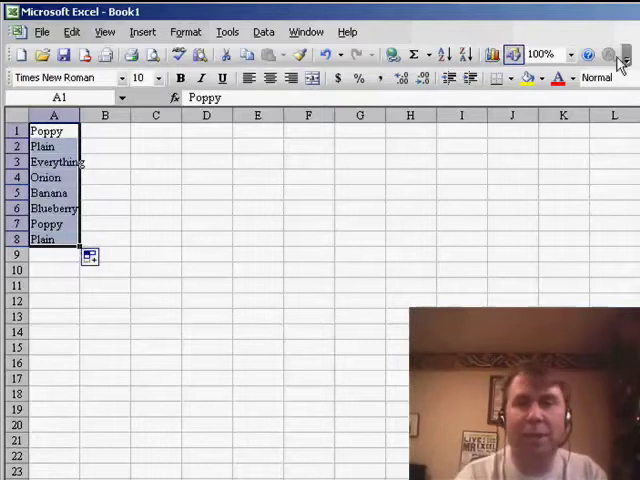
click(620, 32)
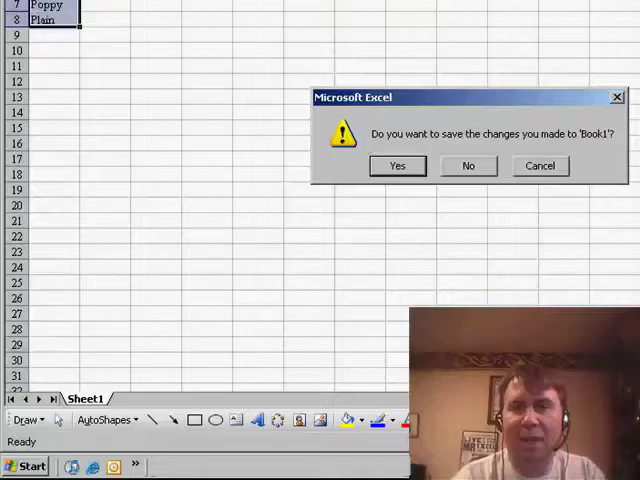
click(468, 164)
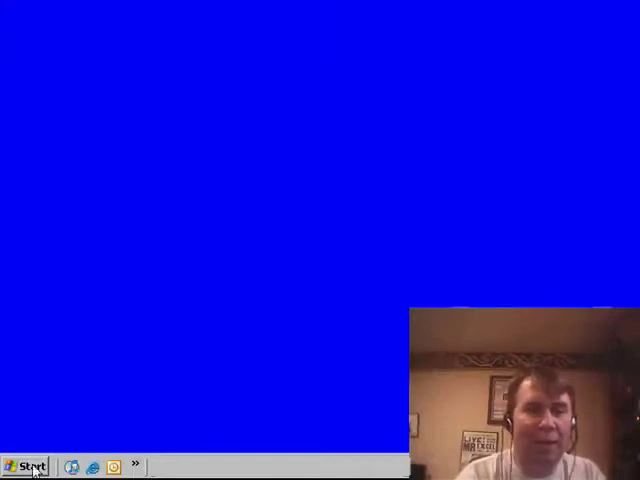
Launch the Office 2003 Save My Settings Wizard from Start > Microsoft Office Tools
click(30, 466)
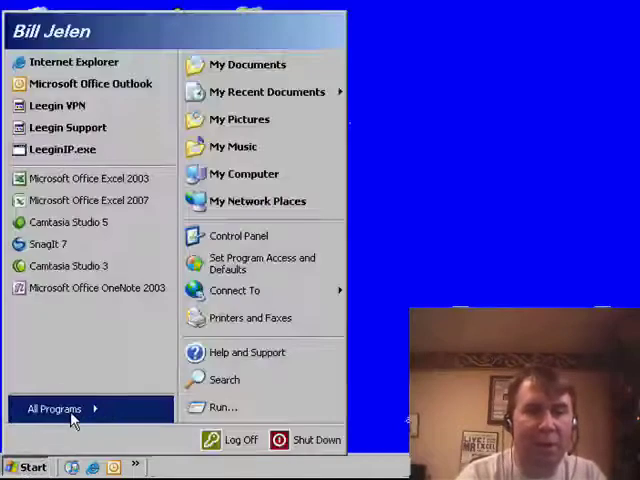
click(54, 408)
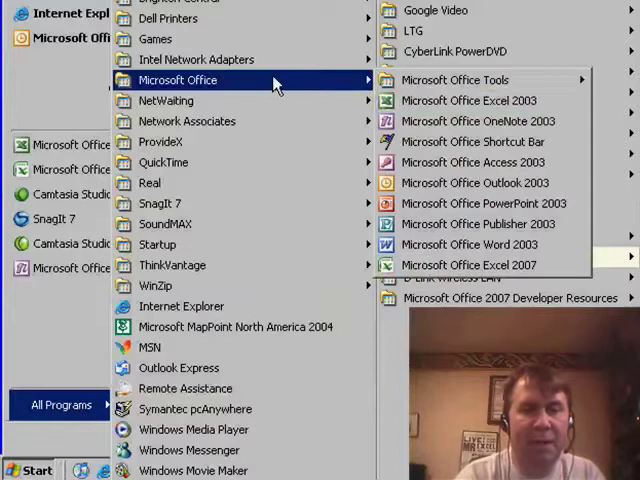
click(454, 80)
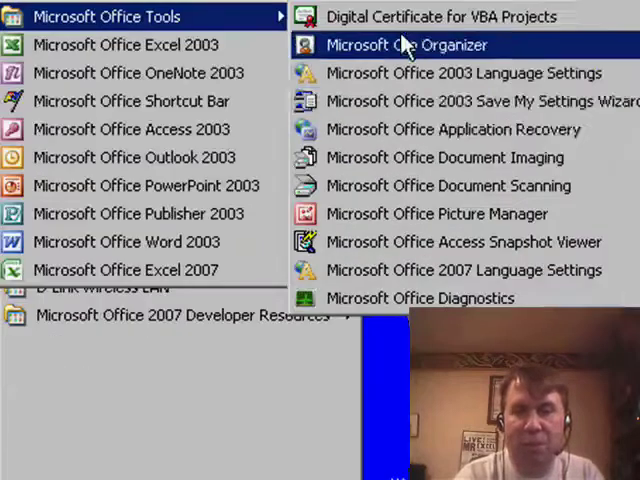
click(480, 100)
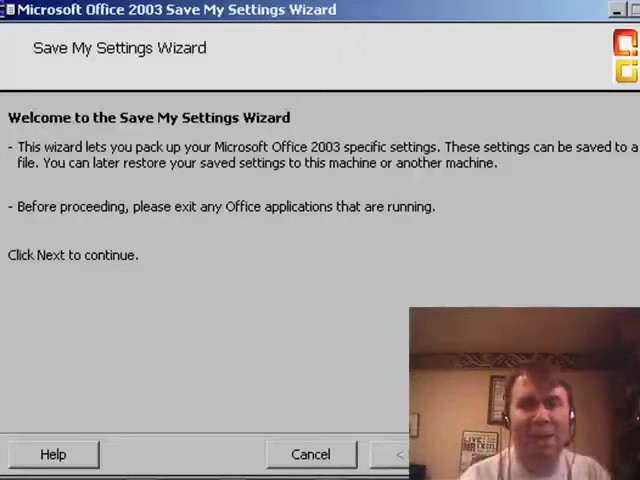
Choose to restore settings from New Settings File.OPS in My Documents and proceed
click(504, 454)
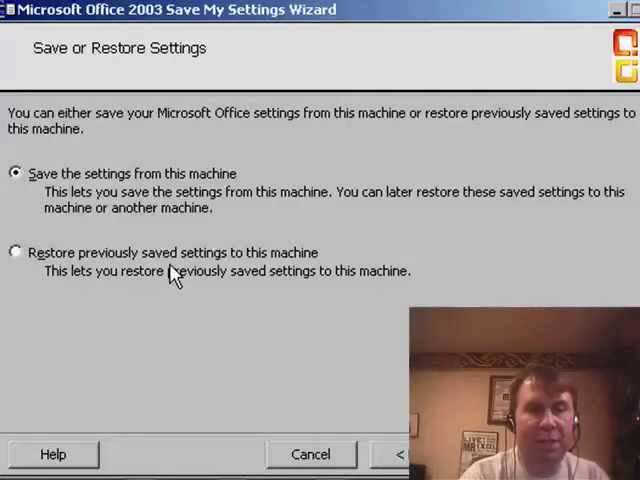
click(16, 252)
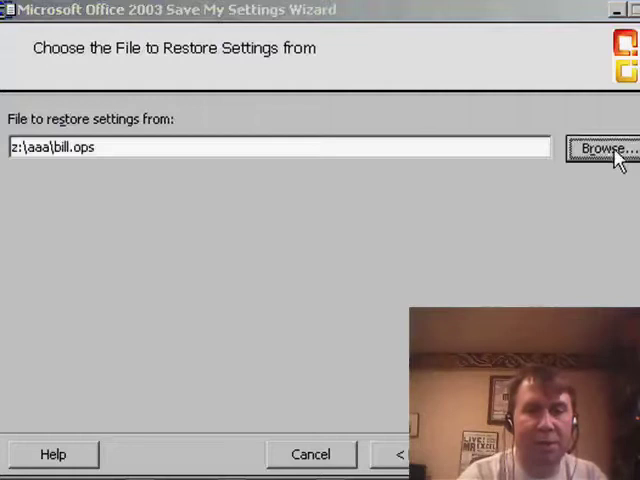
click(602, 148)
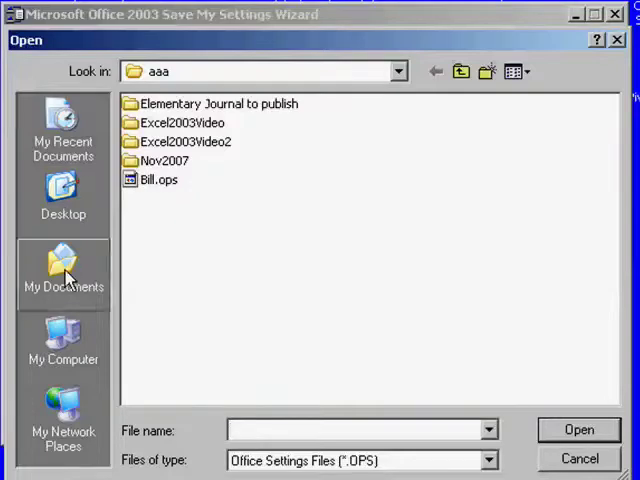
click(64, 270)
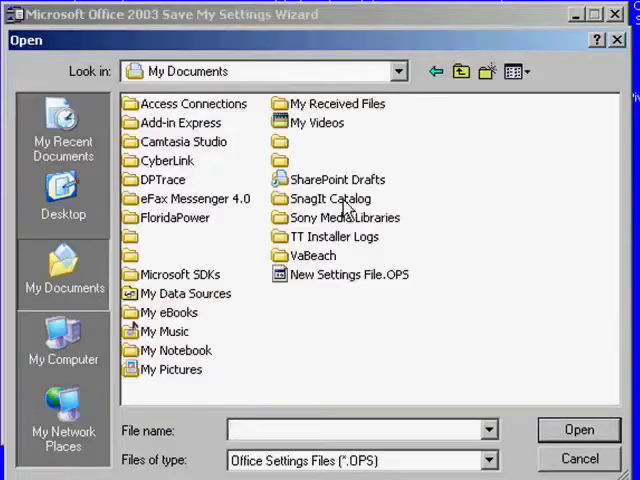
click(348, 274)
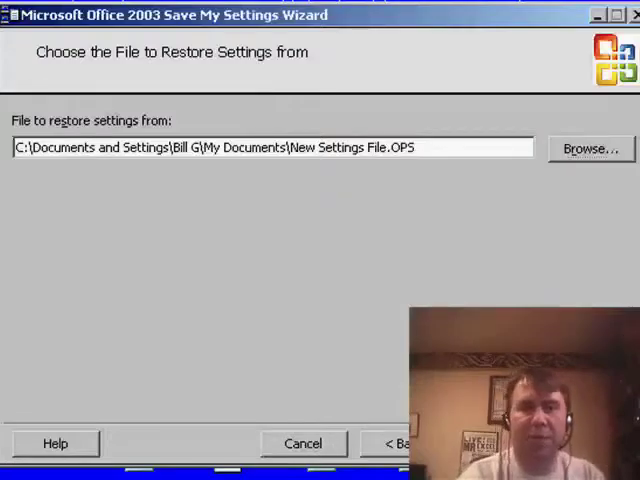
click(588, 444)
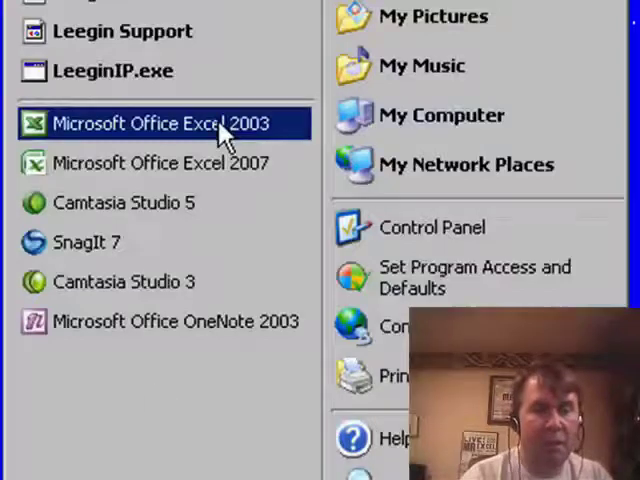
Relaunch Excel and review the restored custom lists (Buckeyes, Bambi) in Options
click(156, 122)
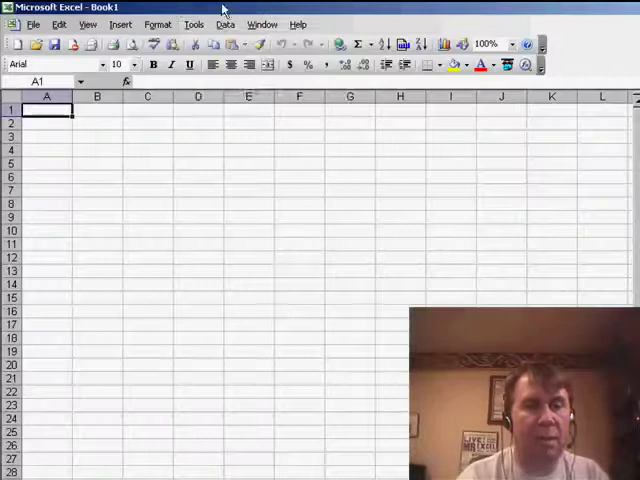
click(194, 24)
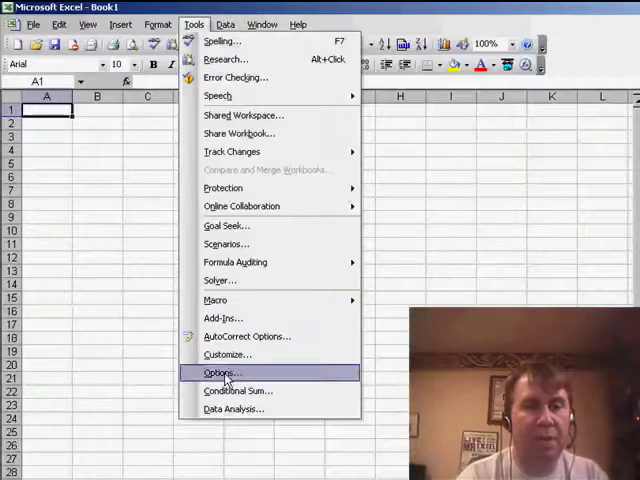
click(222, 372)
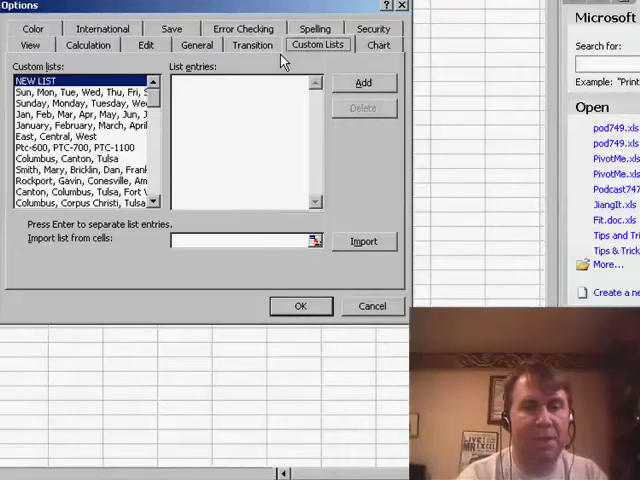
scroll(down, 3)
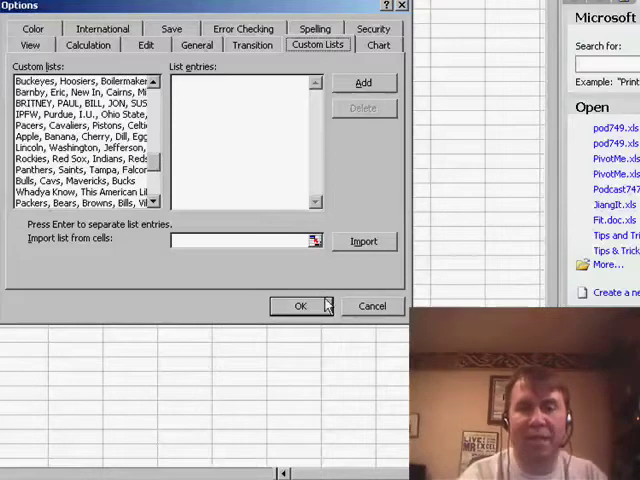
click(300, 306)
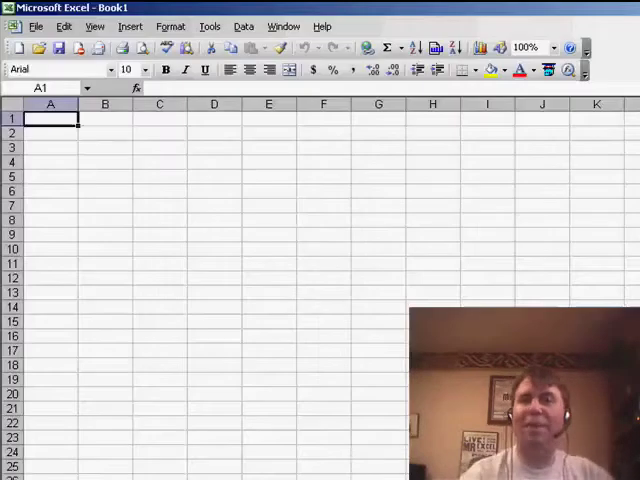